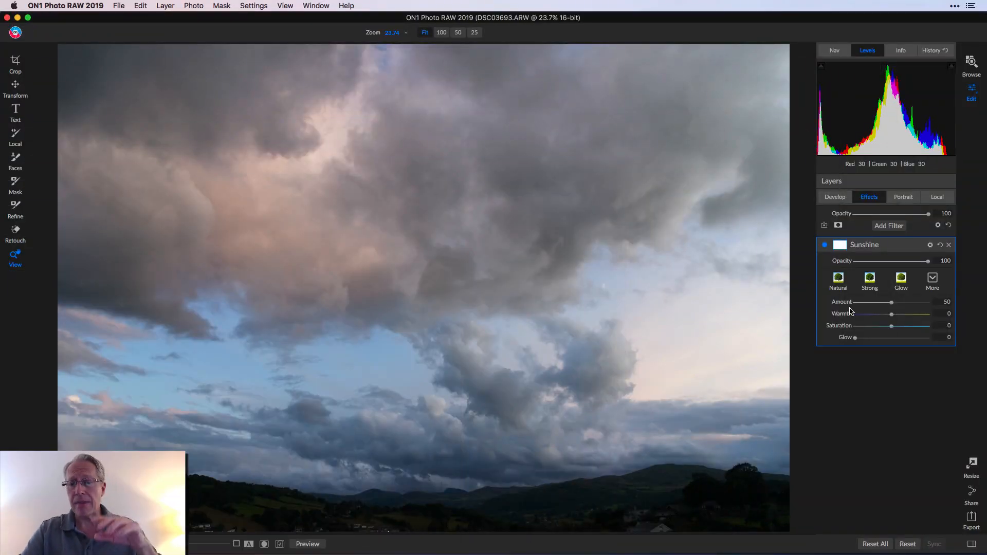
pyautogui.moveTo(865, 361)
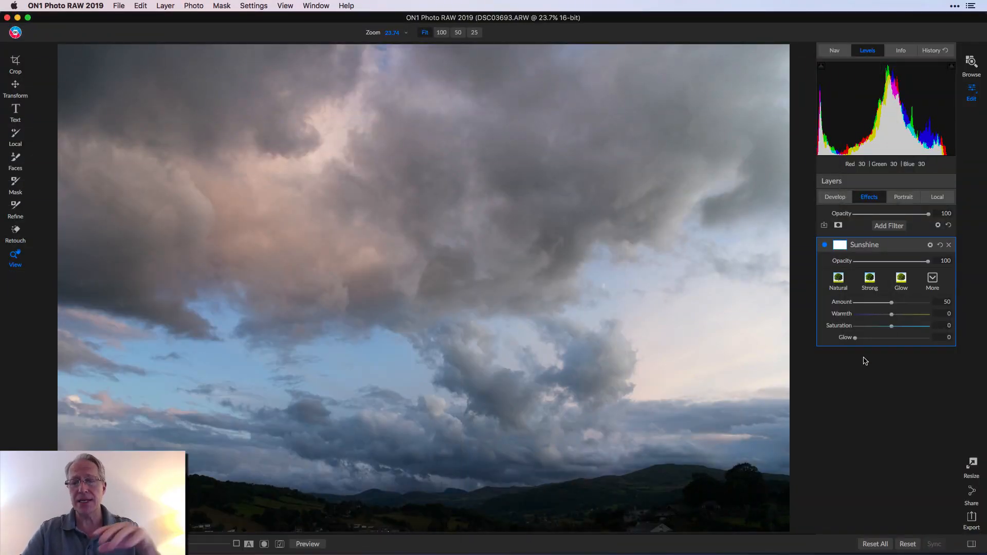
pyautogui.moveTo(890, 302)
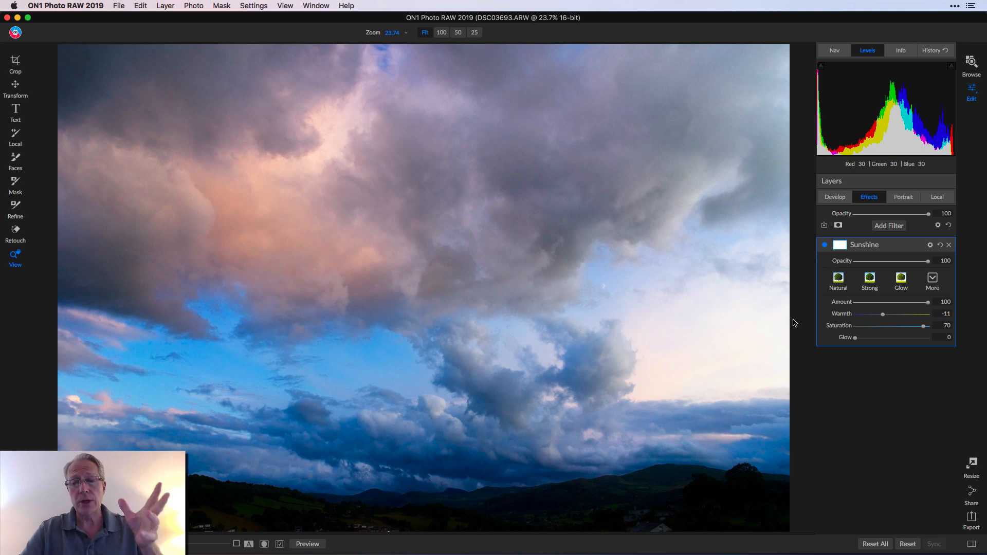
pyautogui.moveTo(652, 323)
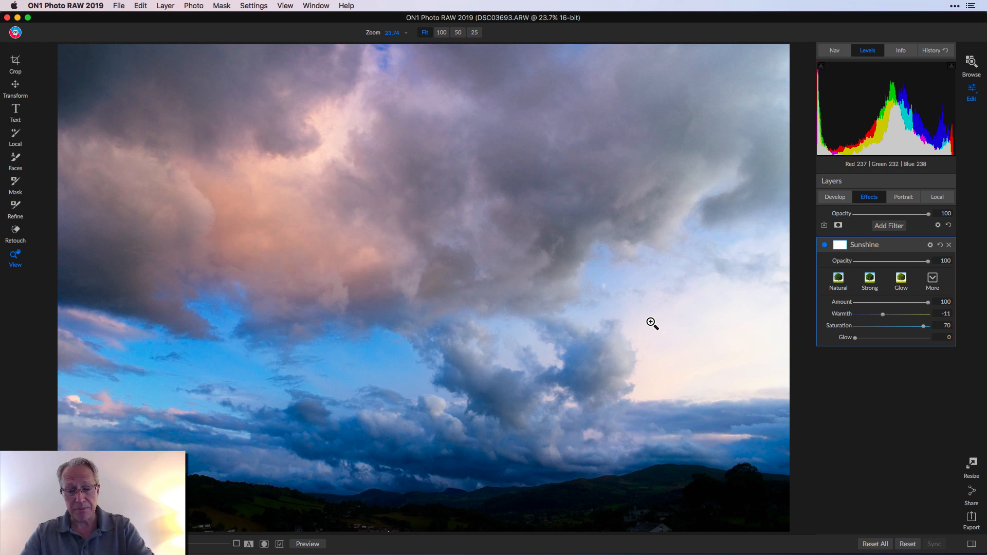
# Step: Select the Masking Brush in Paint In mode and confirm size 1600, feather 58
pyautogui.click(15, 187)
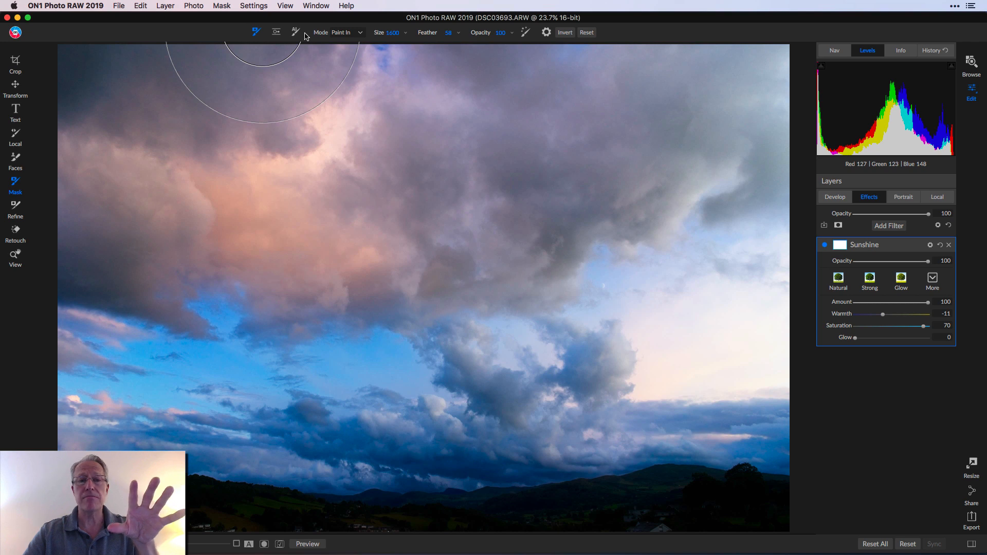
pyautogui.moveTo(276, 33)
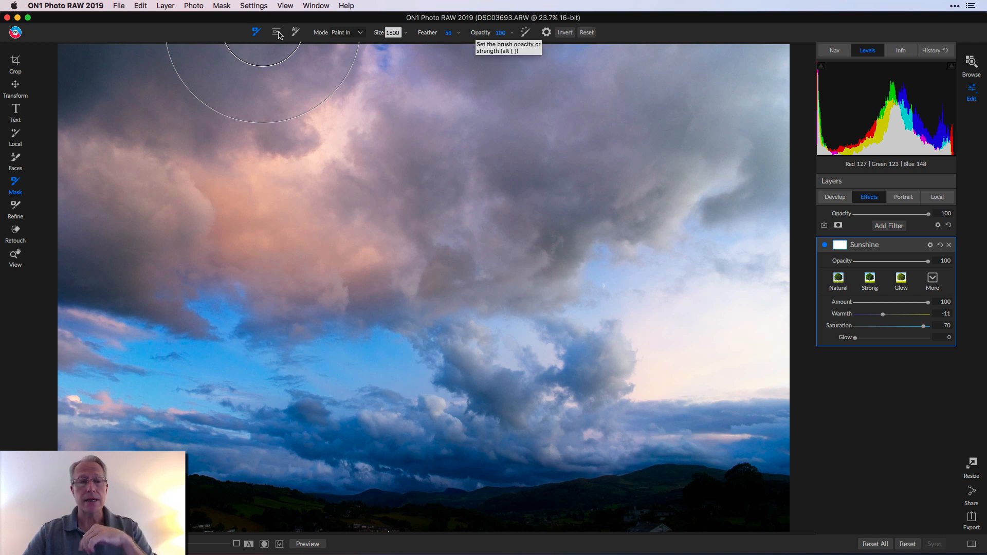
pyautogui.moveTo(255, 32)
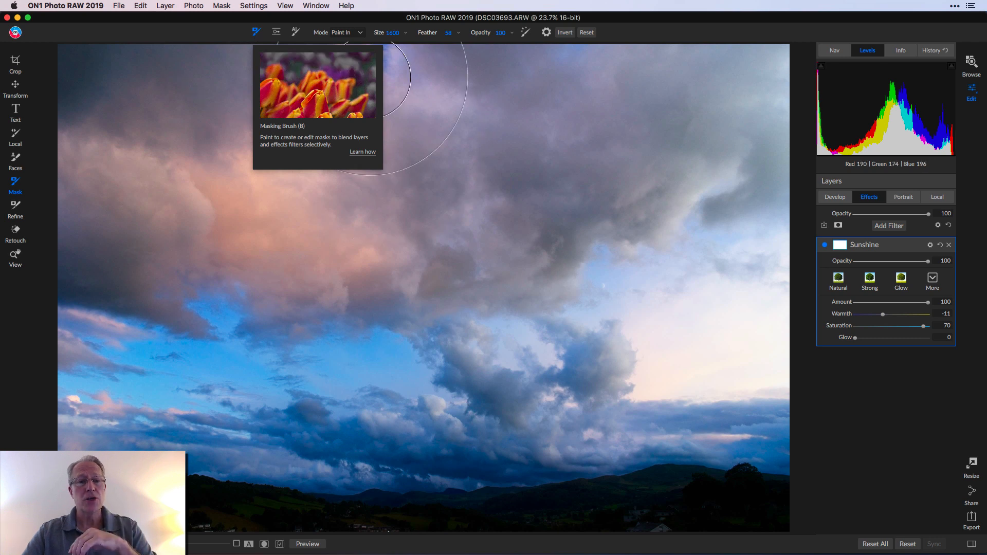
pyautogui.click(346, 32)
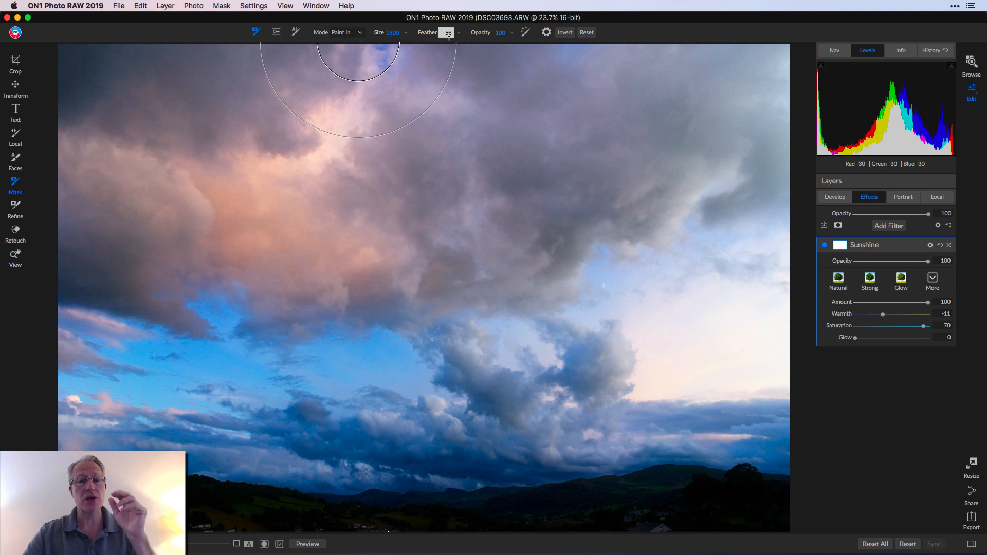
pyautogui.click(448, 32)
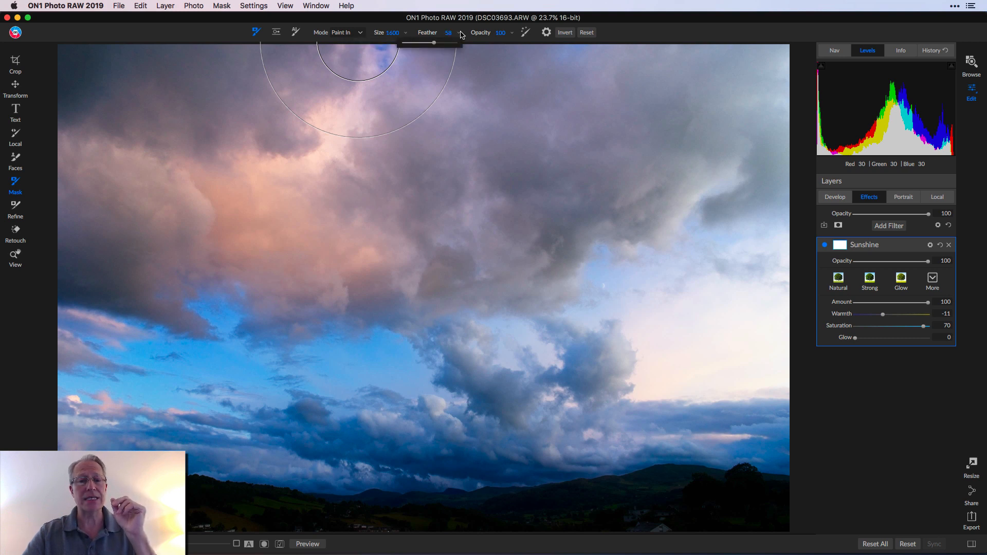
pyautogui.moveTo(381, 246)
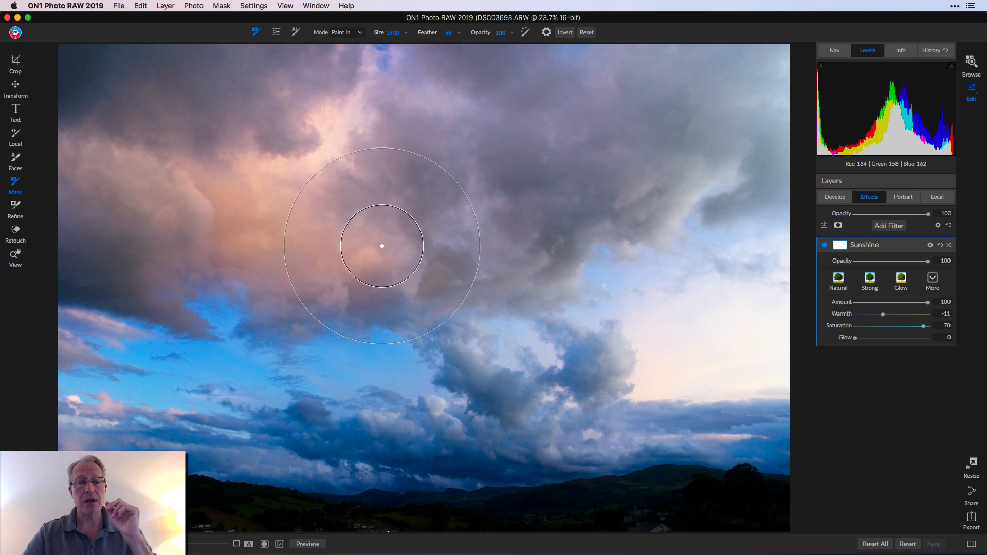
# Step: Nudge the brush size down to 1400 with the bracket key
pyautogui.press(']')
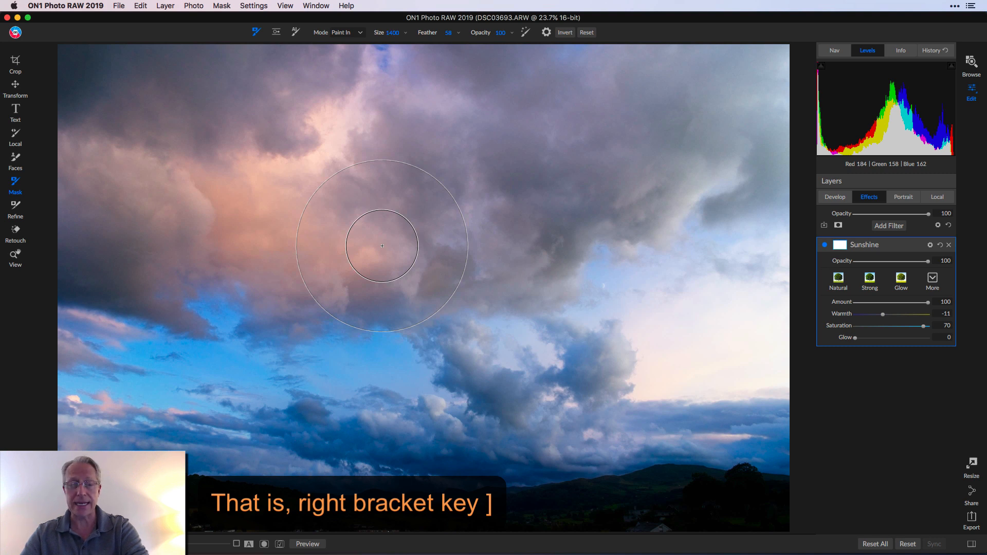
pyautogui.moveTo(418, 165)
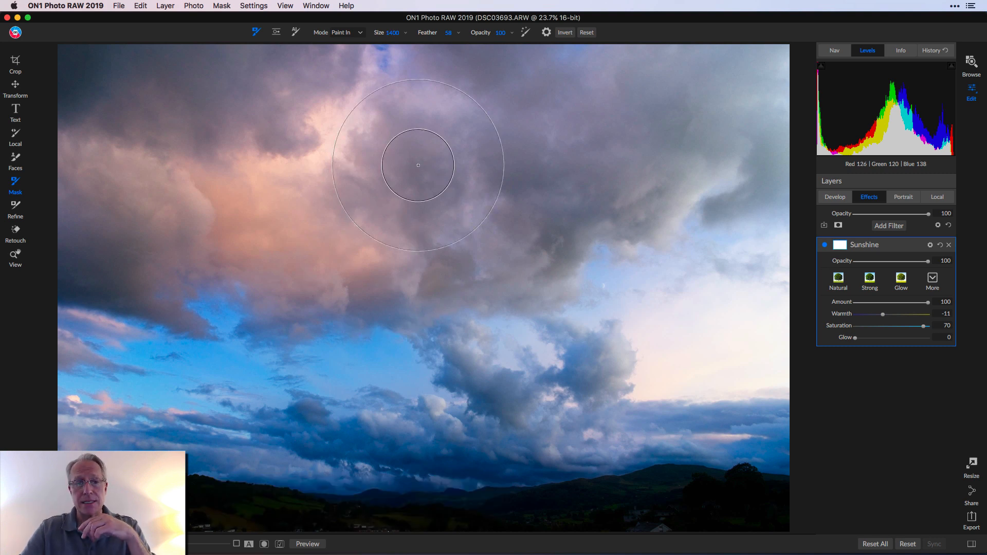
pyautogui.moveTo(433, 45)
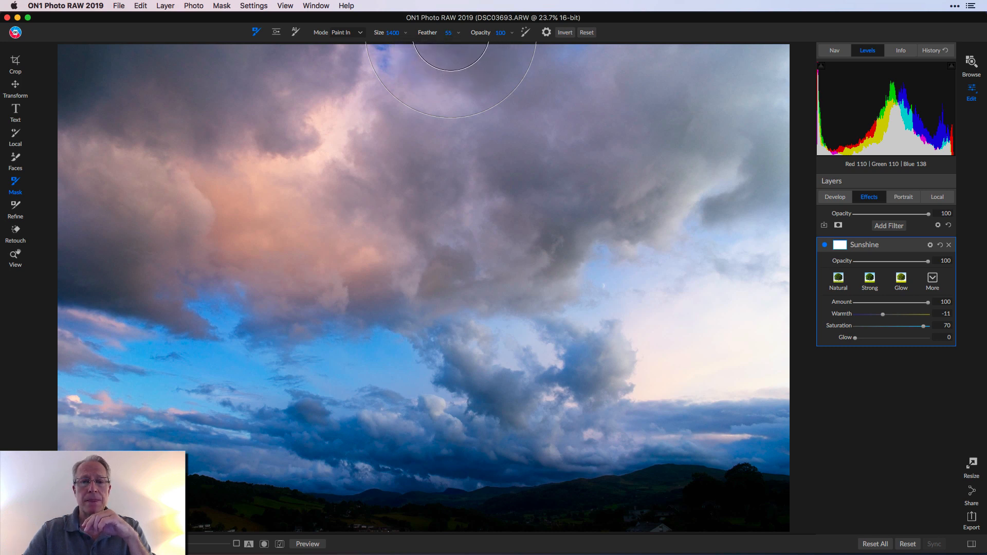
pyautogui.moveTo(419, 187)
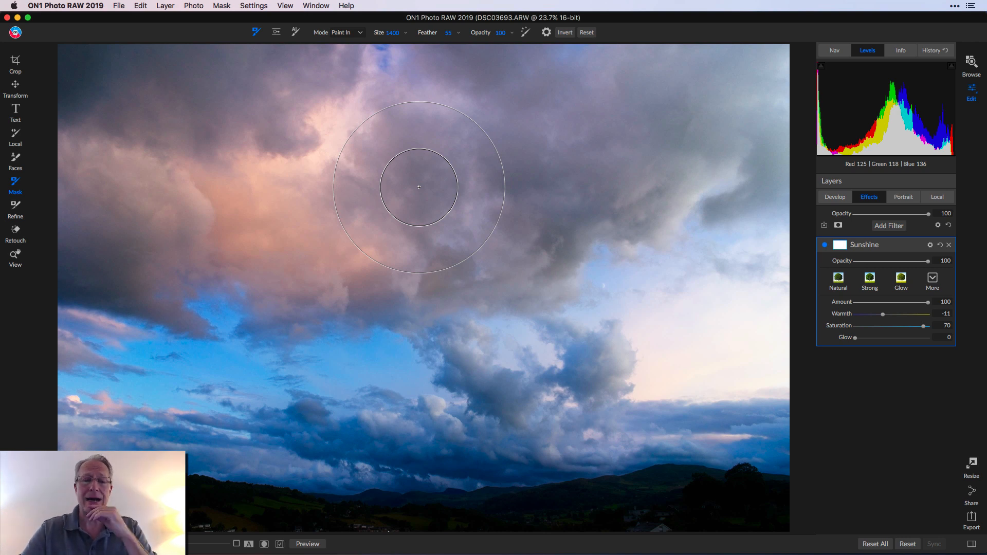
pyautogui.moveTo(445, 195)
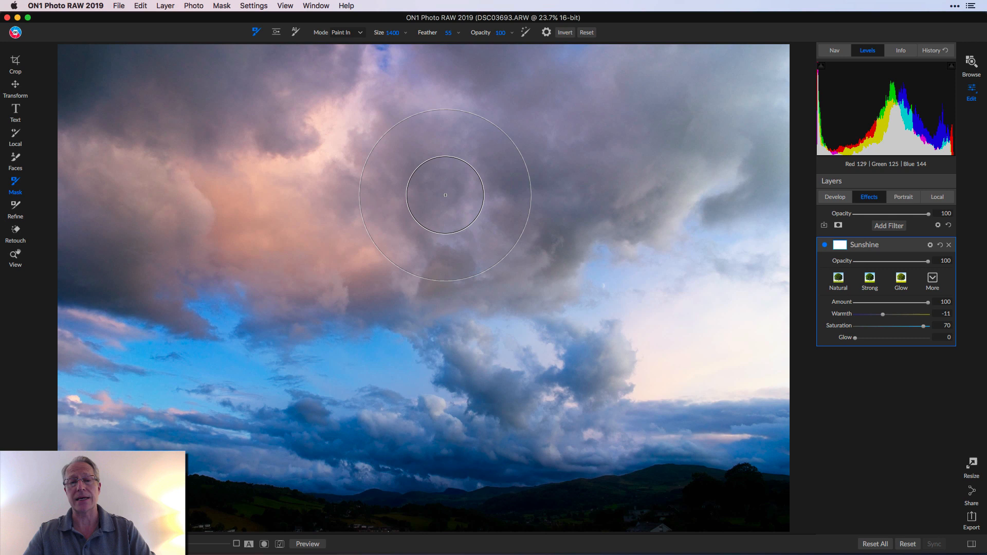
pyautogui.moveTo(854, 332)
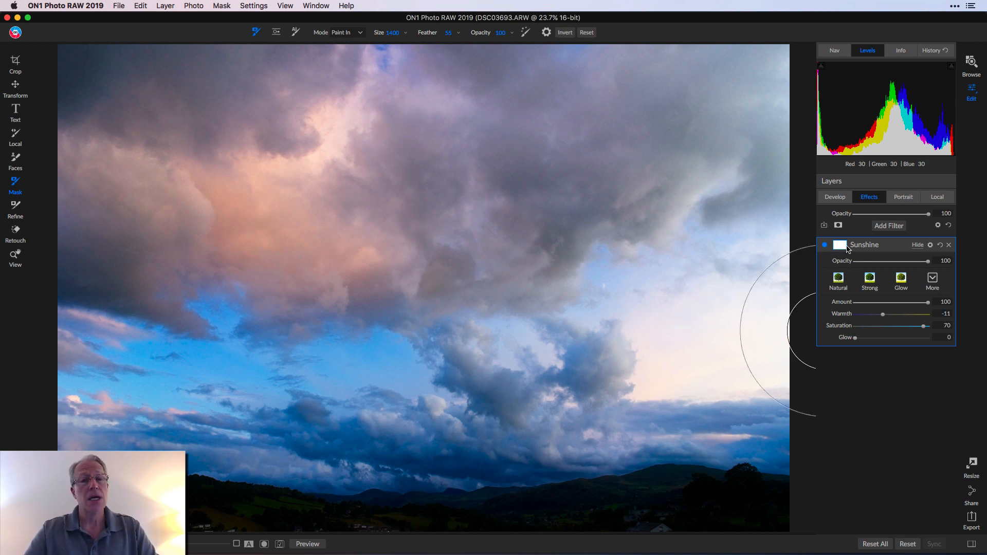
pyautogui.moveTo(840, 245)
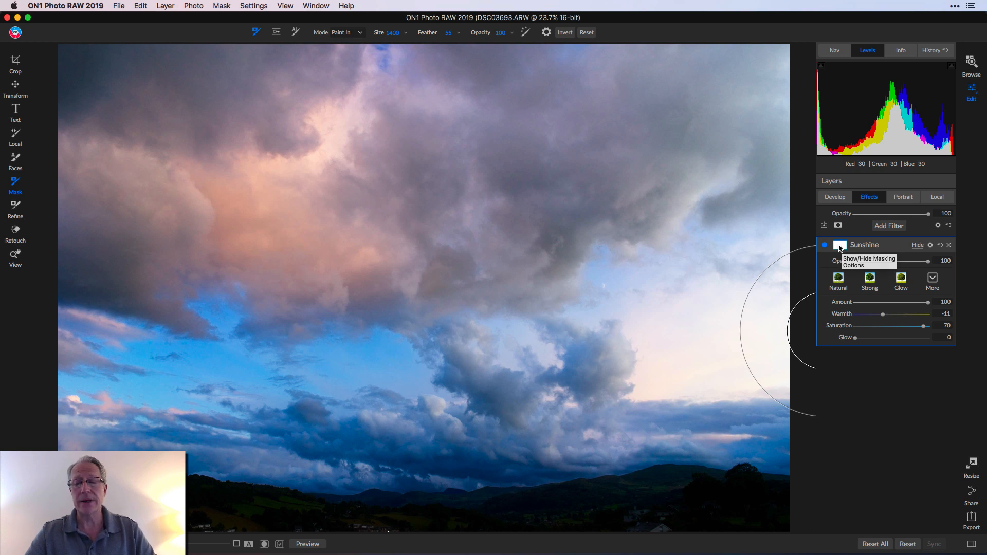
# Step: Expand the Sunshine filter's Masking Options showing density, feather and the all-white mask
pyautogui.click(839, 245)
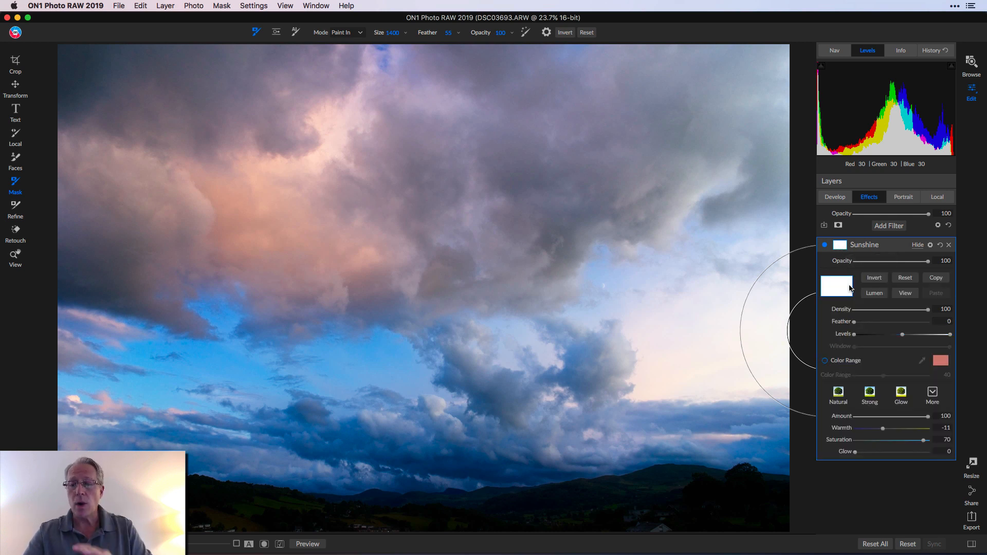
pyautogui.moveTo(857, 308)
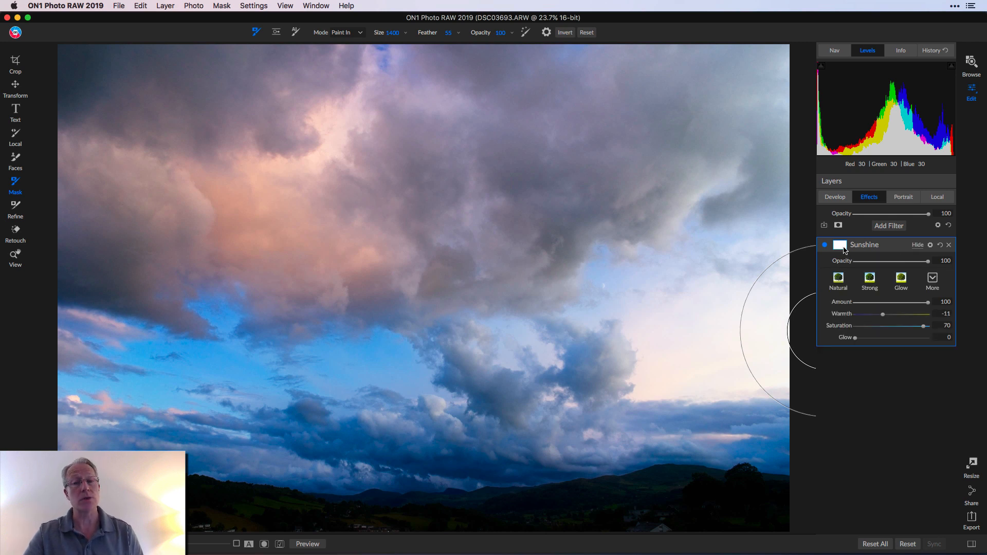
pyautogui.click(839, 245)
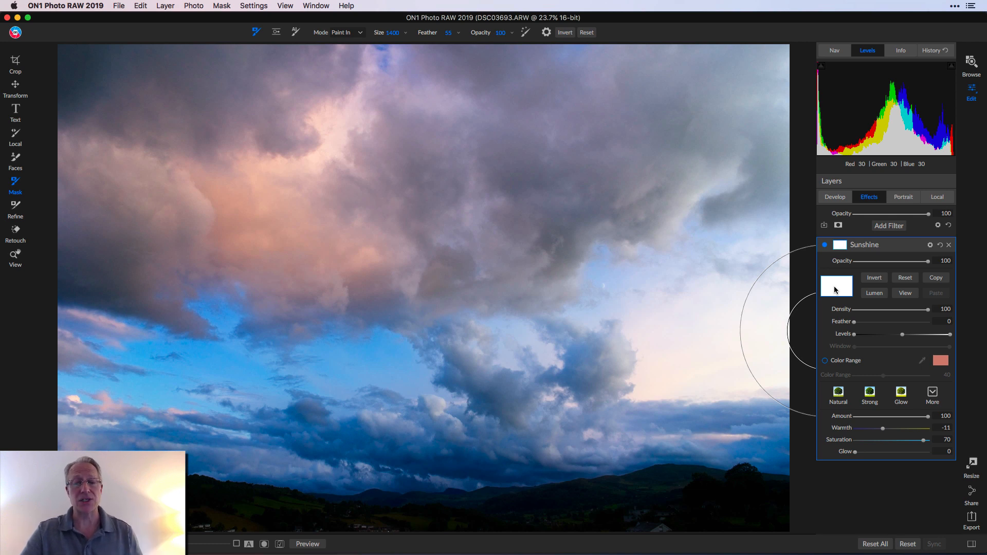
pyautogui.click(875, 277)
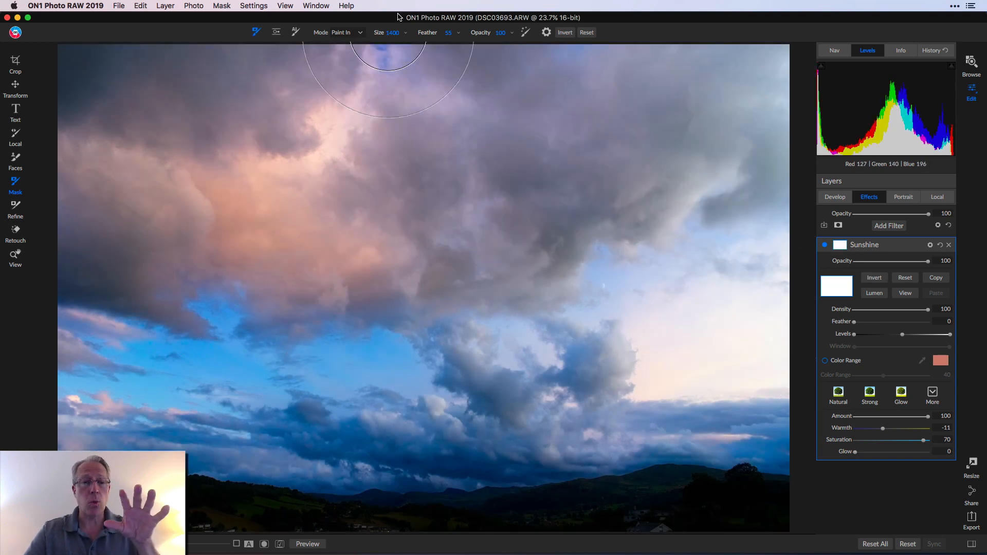
# Step: Toggle the brush mode to Paint Out and back to Paint In
pyautogui.click(345, 32)
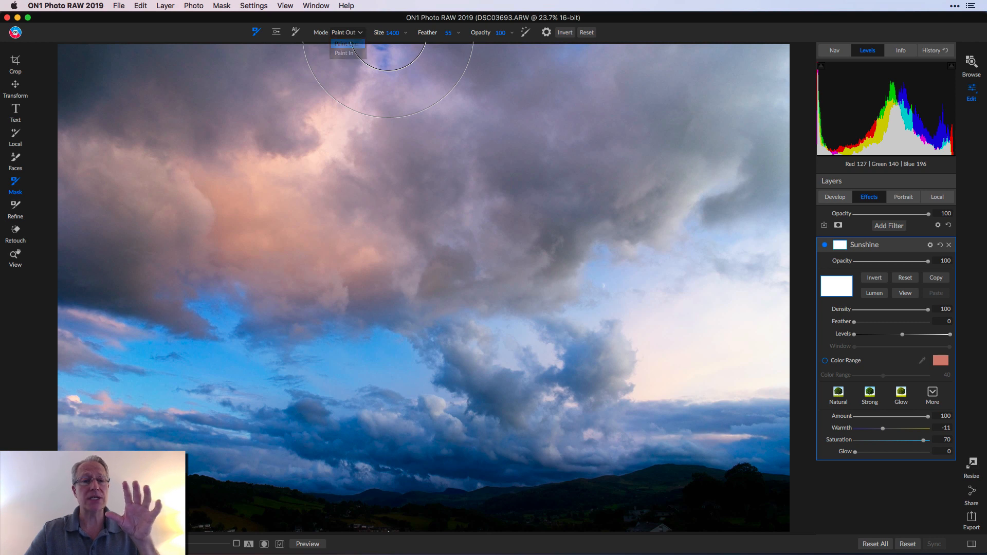
pyautogui.moveTo(396, 228)
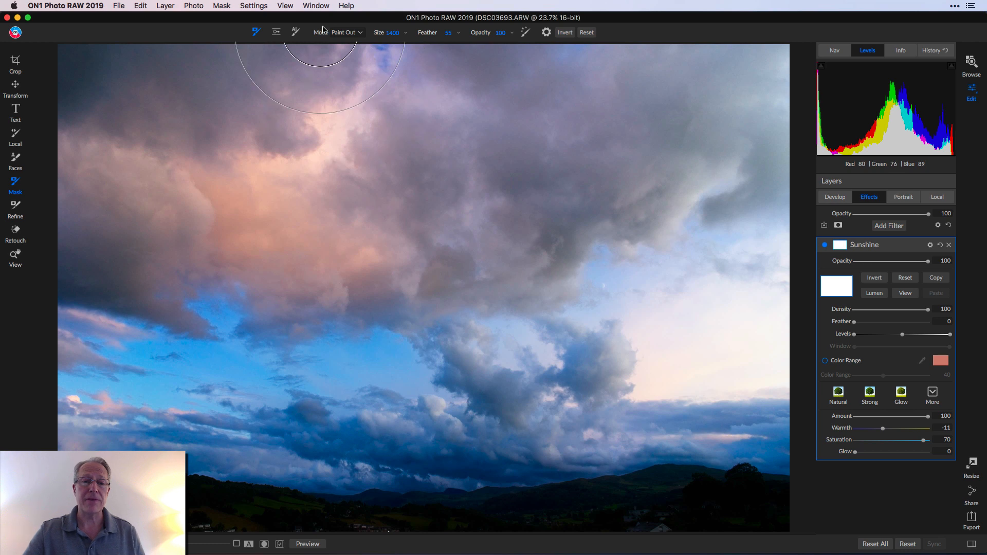
pyautogui.click(343, 31)
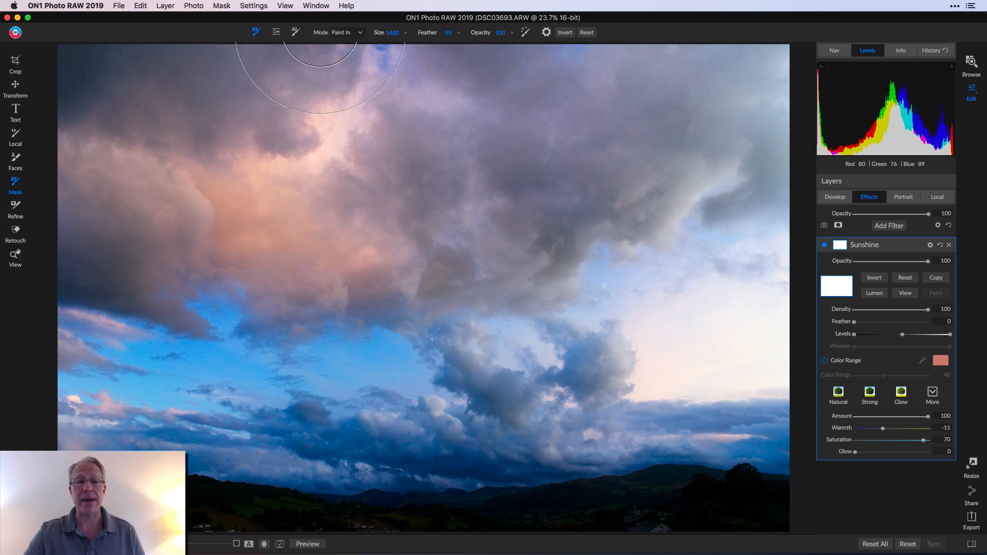
# Step: Invert the Sunshine mask to black so the effect is hidden everywhere
pyautogui.click(875, 278)
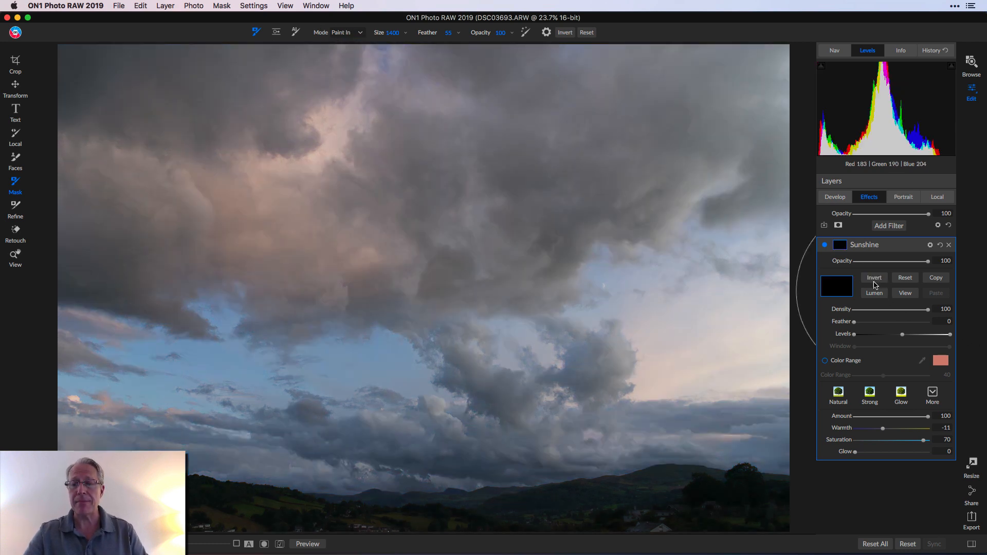
pyautogui.moveTo(813, 332)
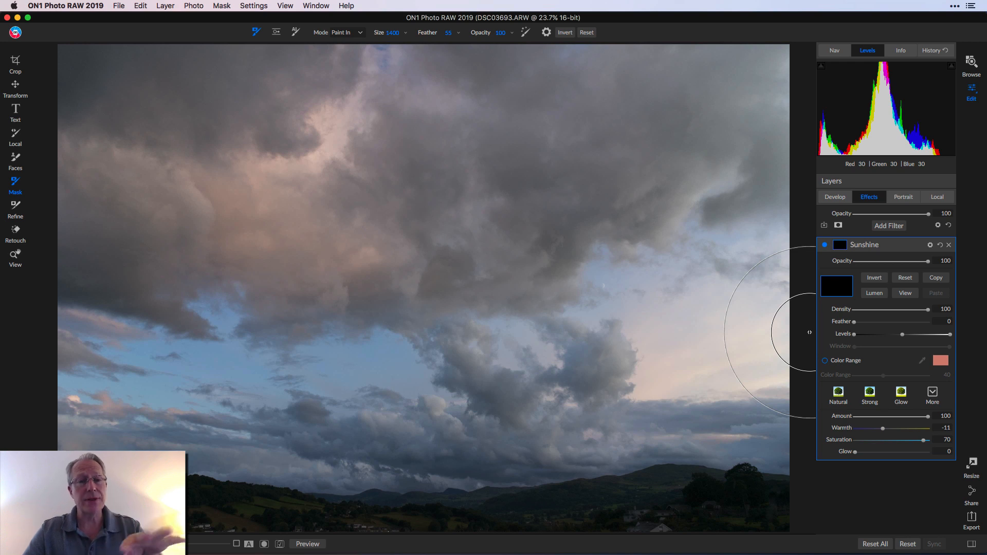
pyautogui.moveTo(607, 287)
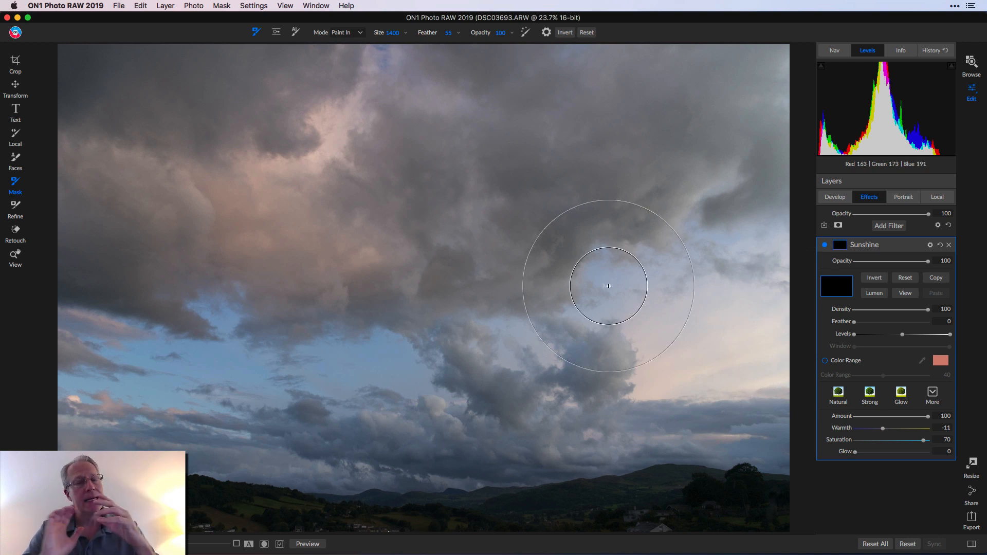
pyautogui.moveTo(329, 134)
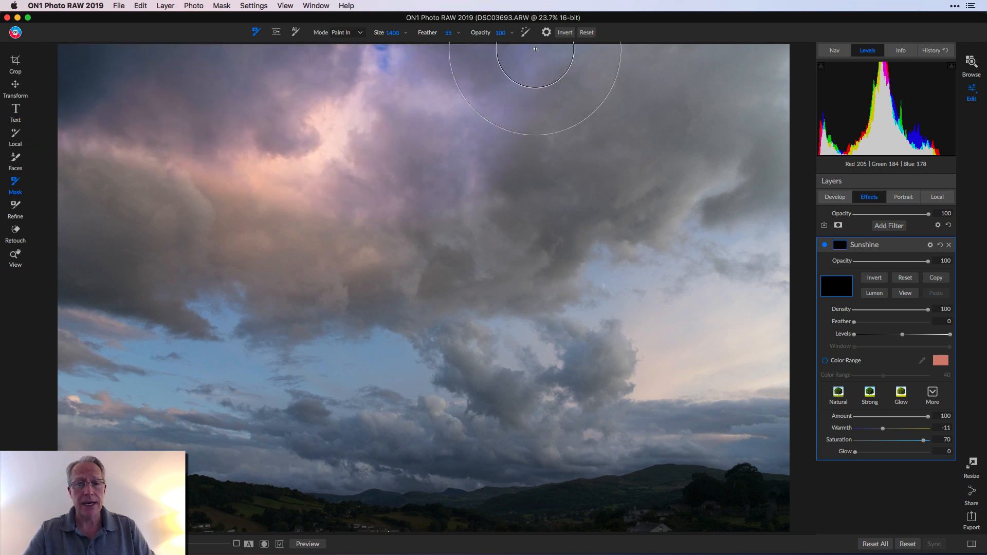
pyautogui.moveTo(683, 193)
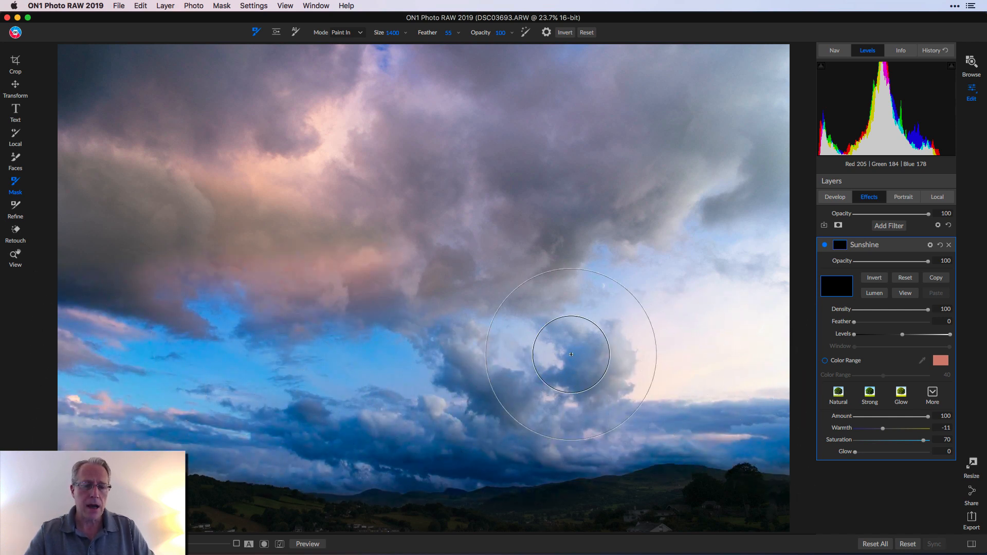
pyautogui.moveTo(772, 225)
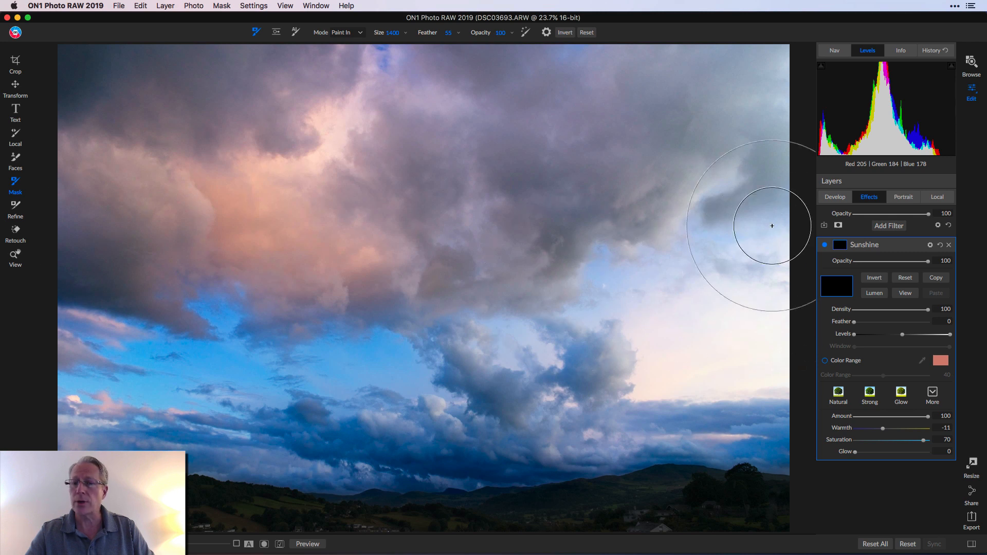
pyautogui.moveTo(80, 358)
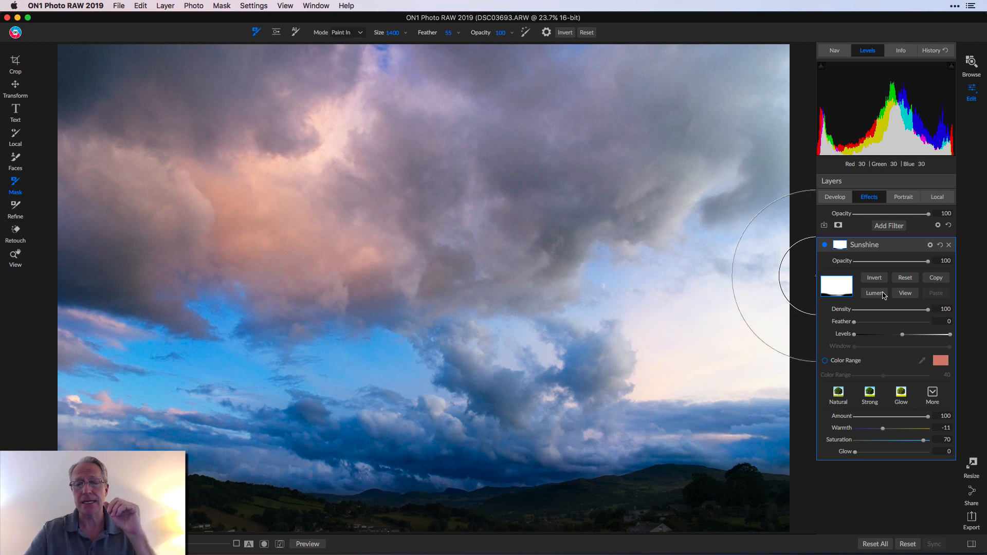
pyautogui.moveTo(912, 297)
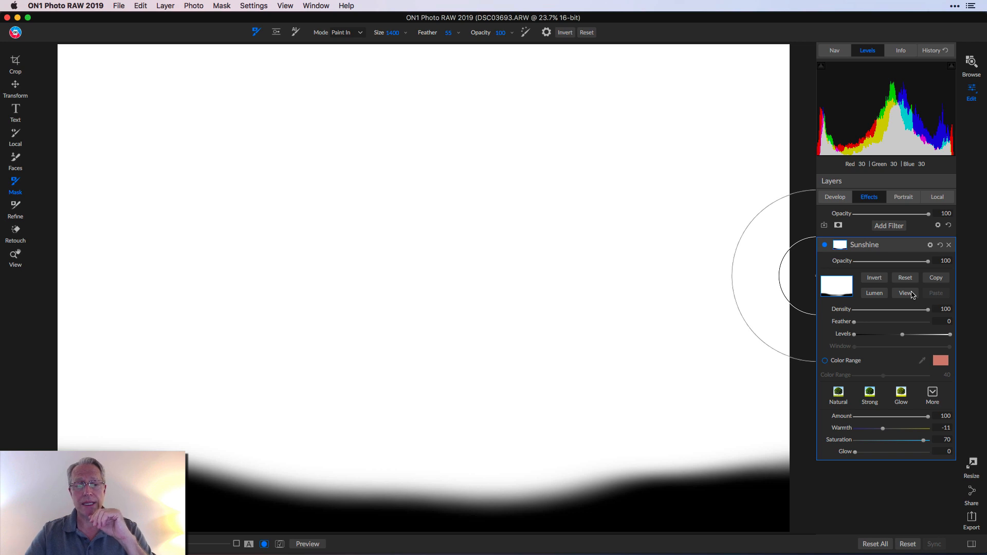
pyautogui.moveTo(533, 415)
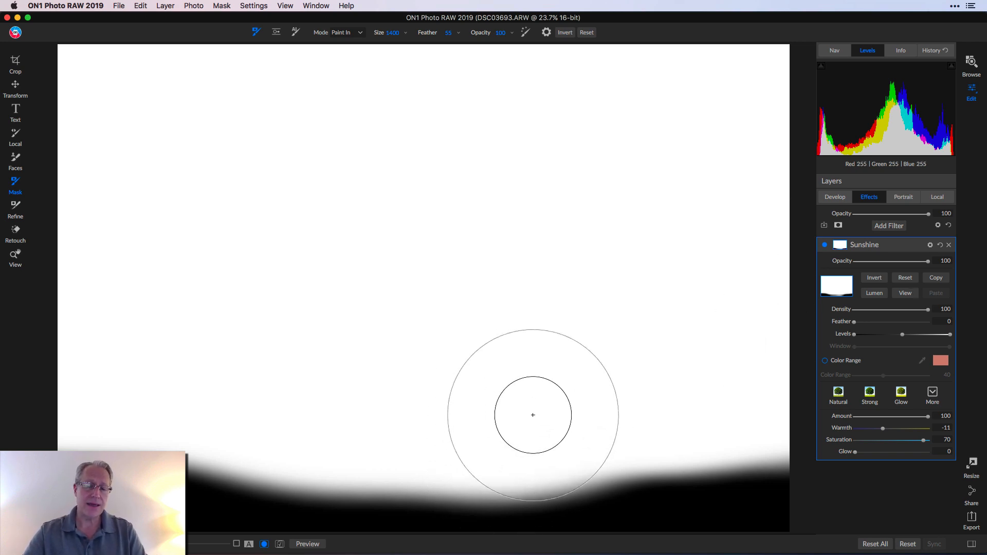
pyautogui.moveTo(627, 351)
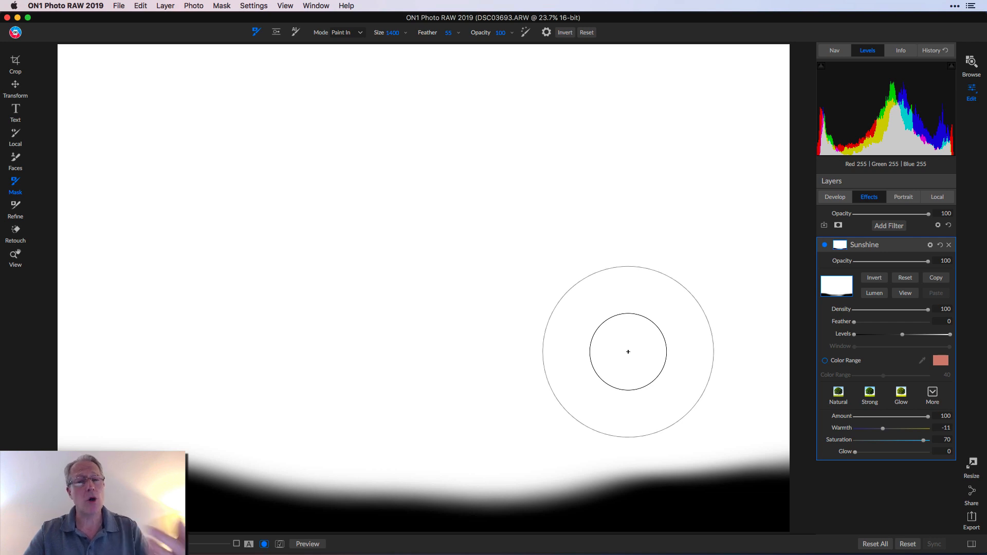
pyautogui.moveTo(366, 39)
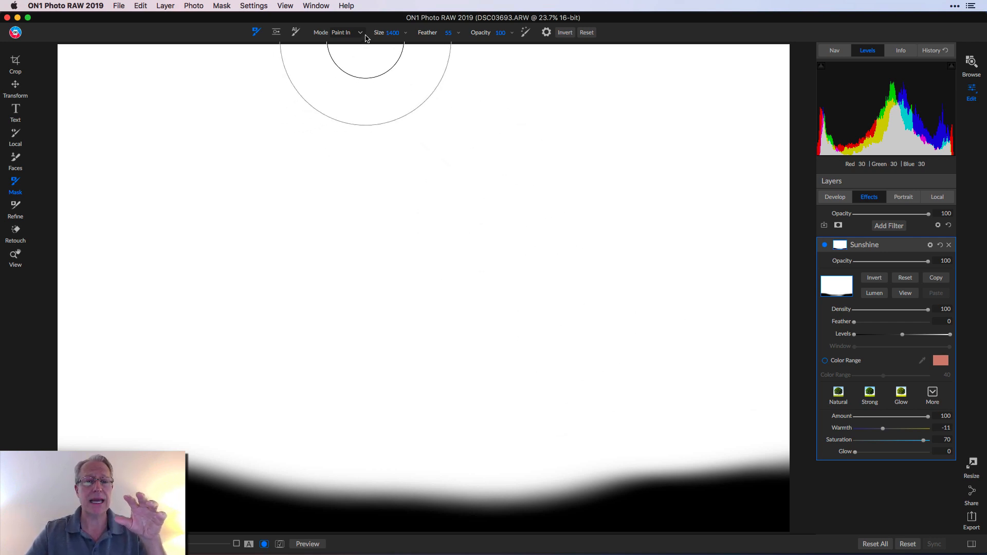
pyautogui.moveTo(764, 392)
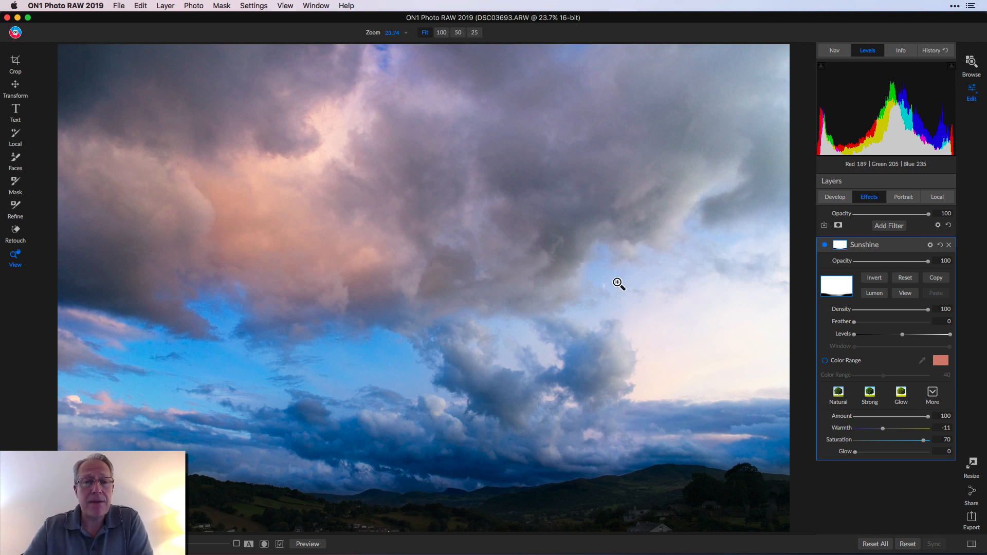
pyautogui.moveTo(398, 334)
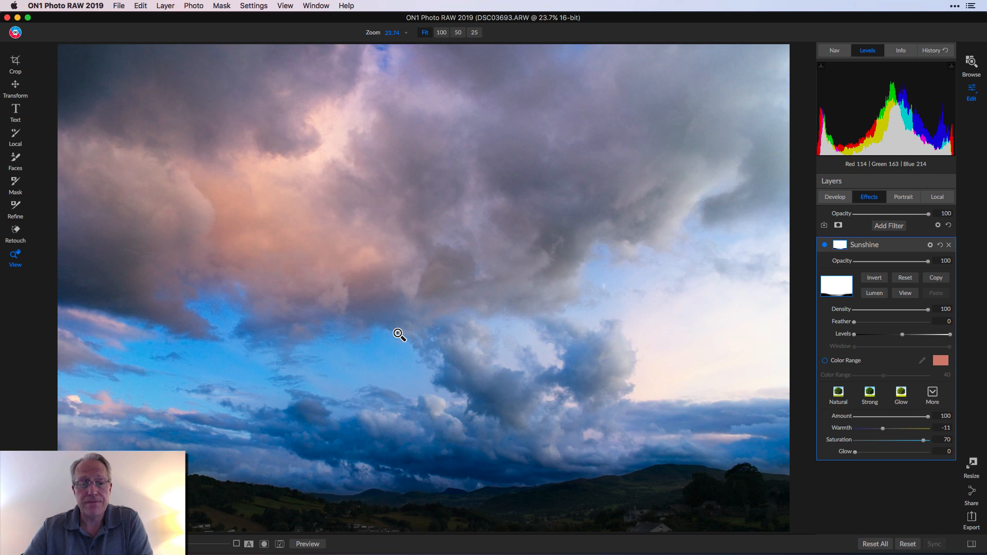
pyautogui.moveTo(280, 380)
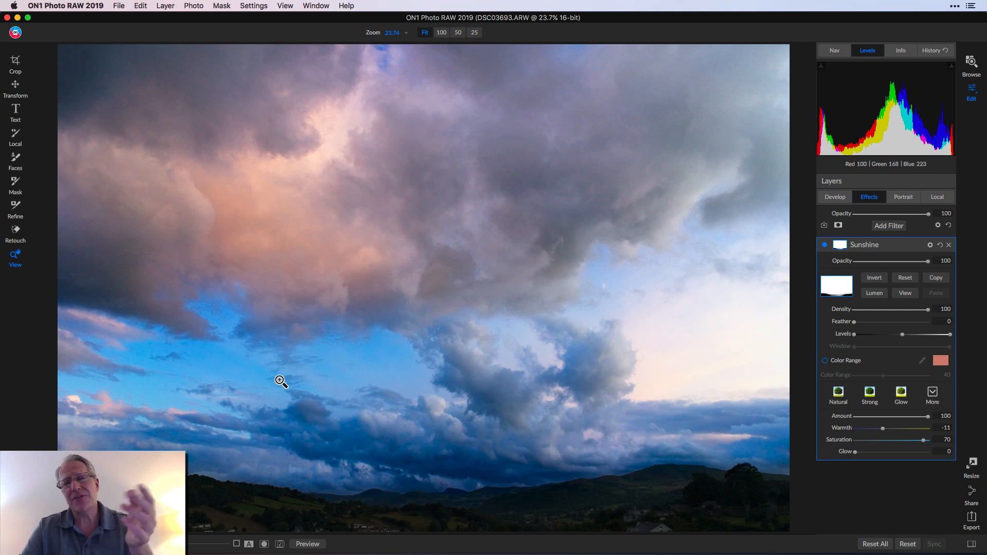
pyautogui.moveTo(449, 337)
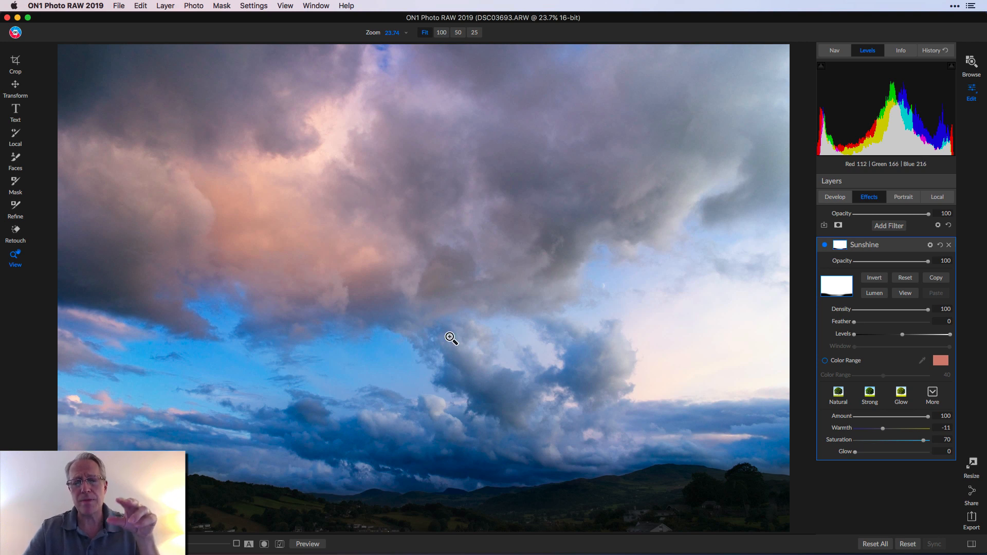
pyautogui.moveTo(513, 330)
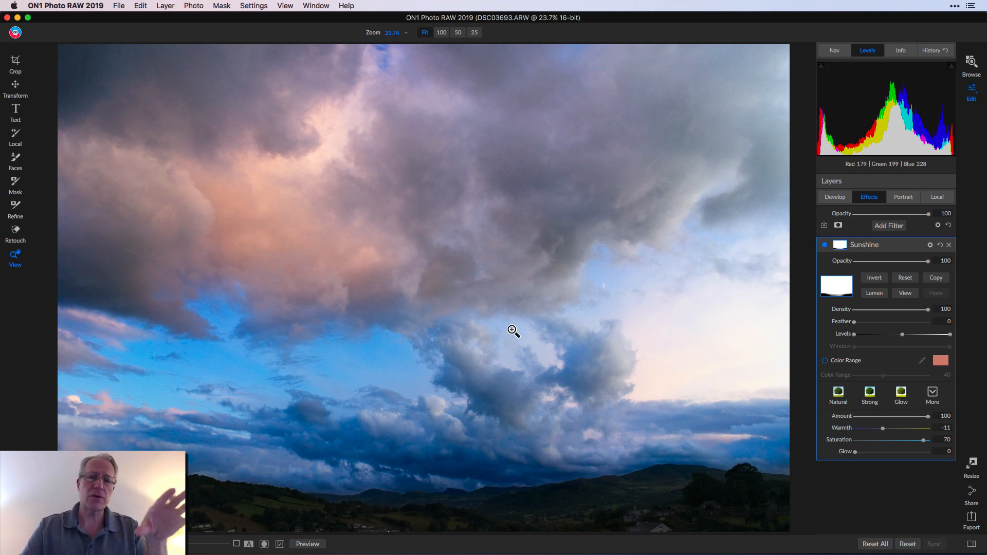
pyautogui.moveTo(553, 341)
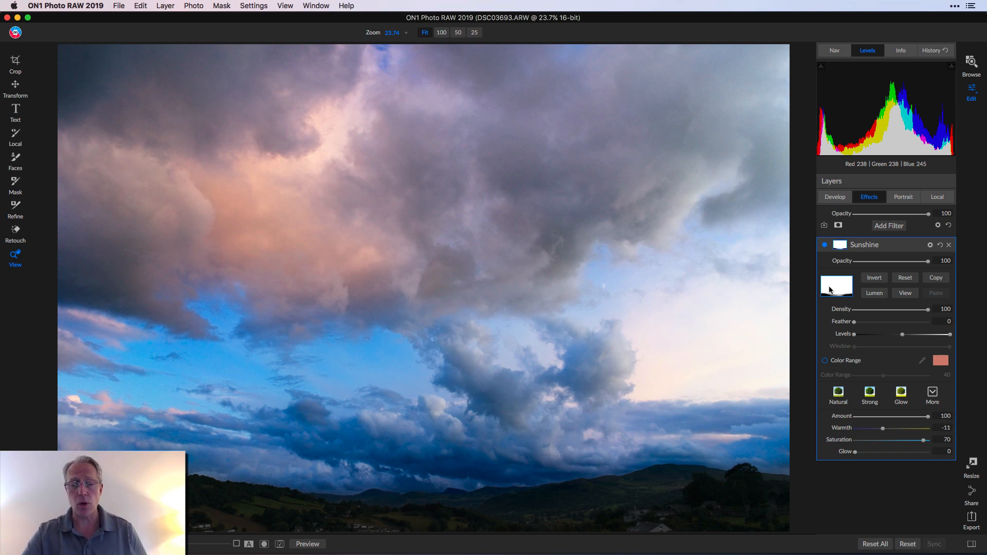
pyautogui.moveTo(643, 510)
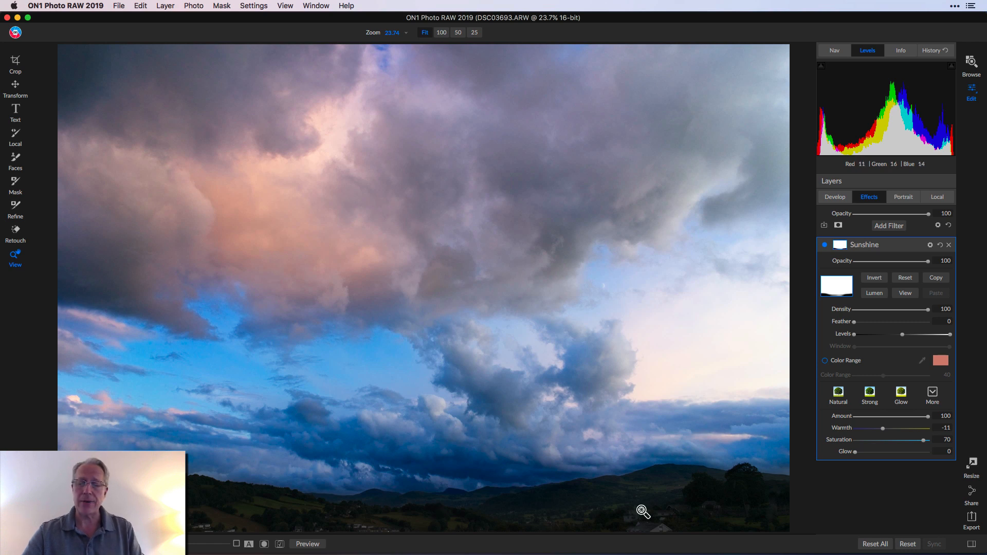
pyautogui.moveTo(647, 509)
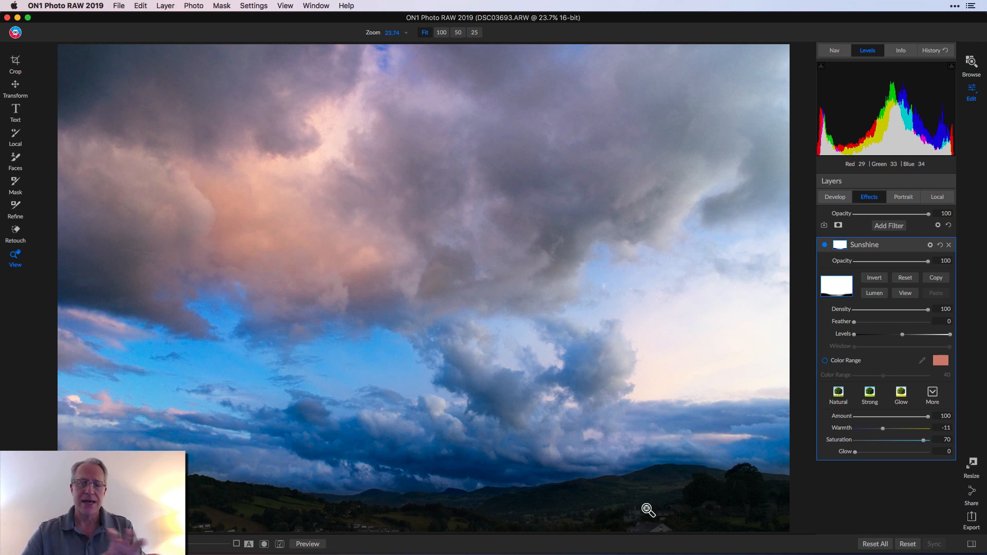